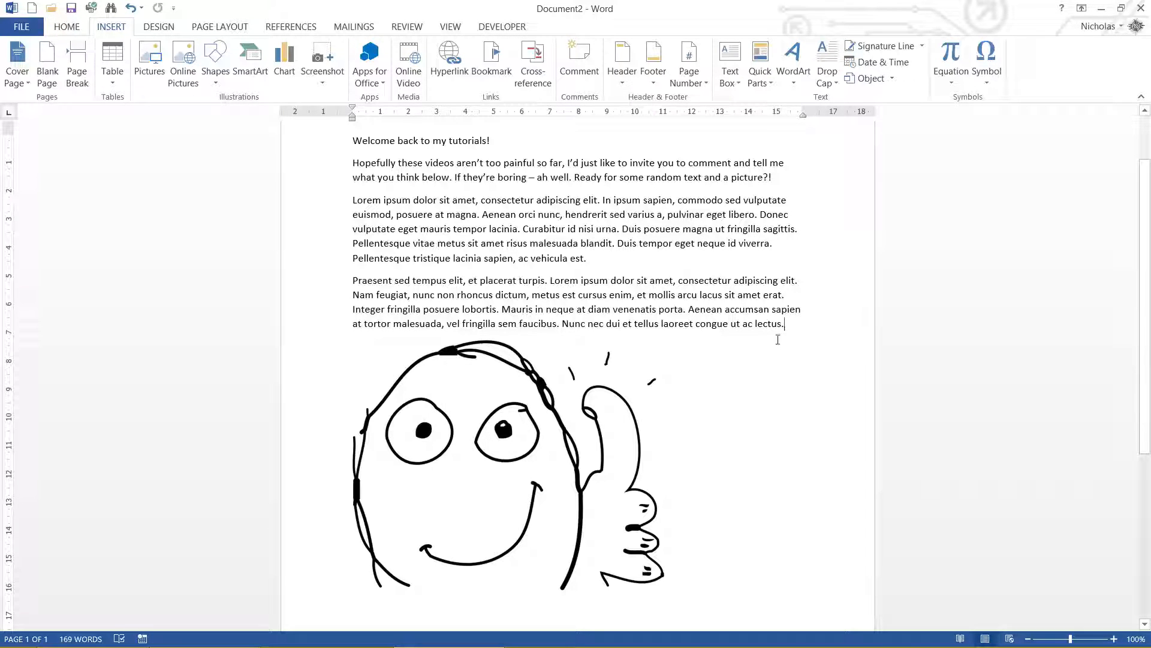
mouse_move(638, 139)
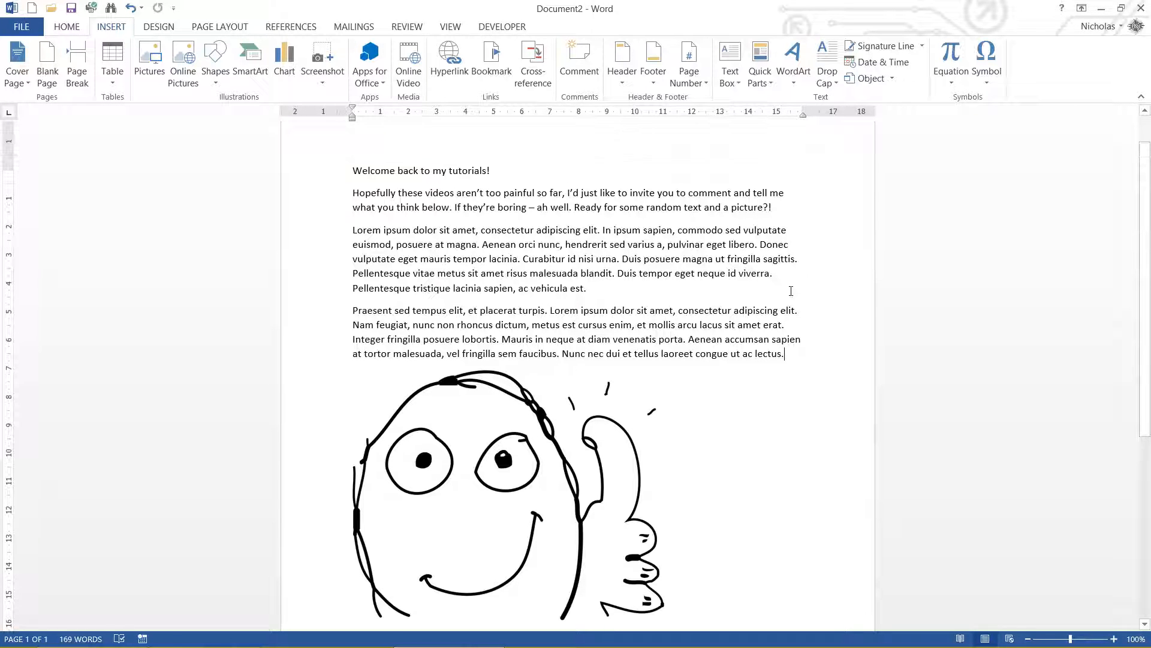
Format the 'Welcome back to my tutorials' line as larger, bold, italic and underlined
scroll(down, 3)
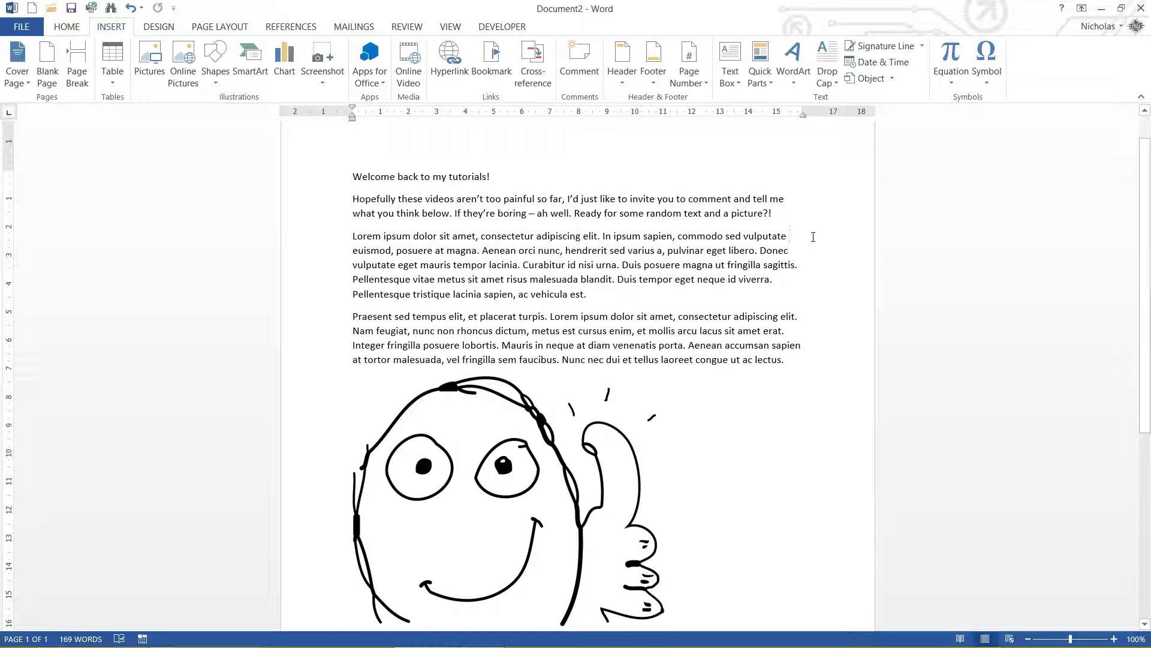
mouse_move(789, 229)
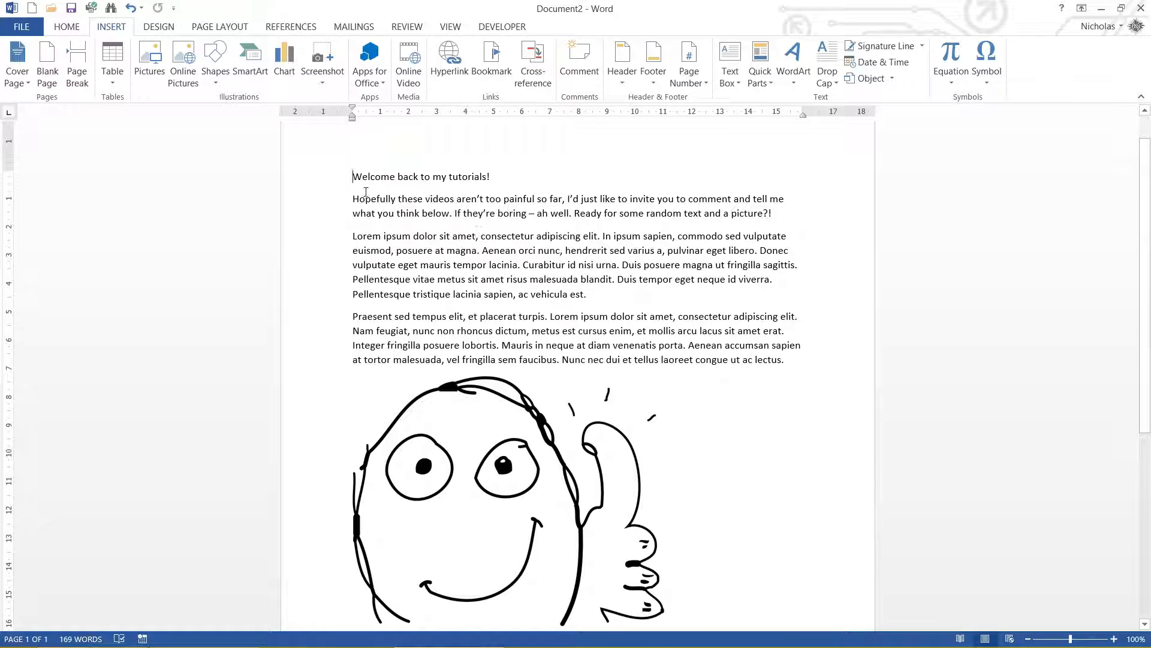
drag(353, 176, 418, 176)
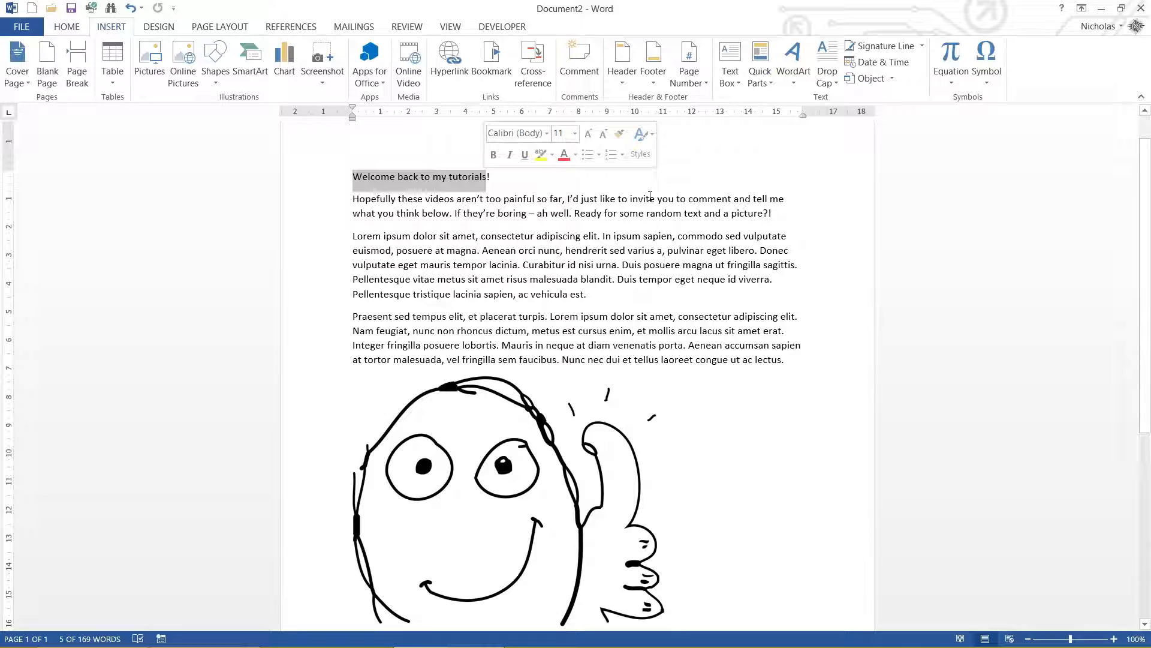
click(66, 27)
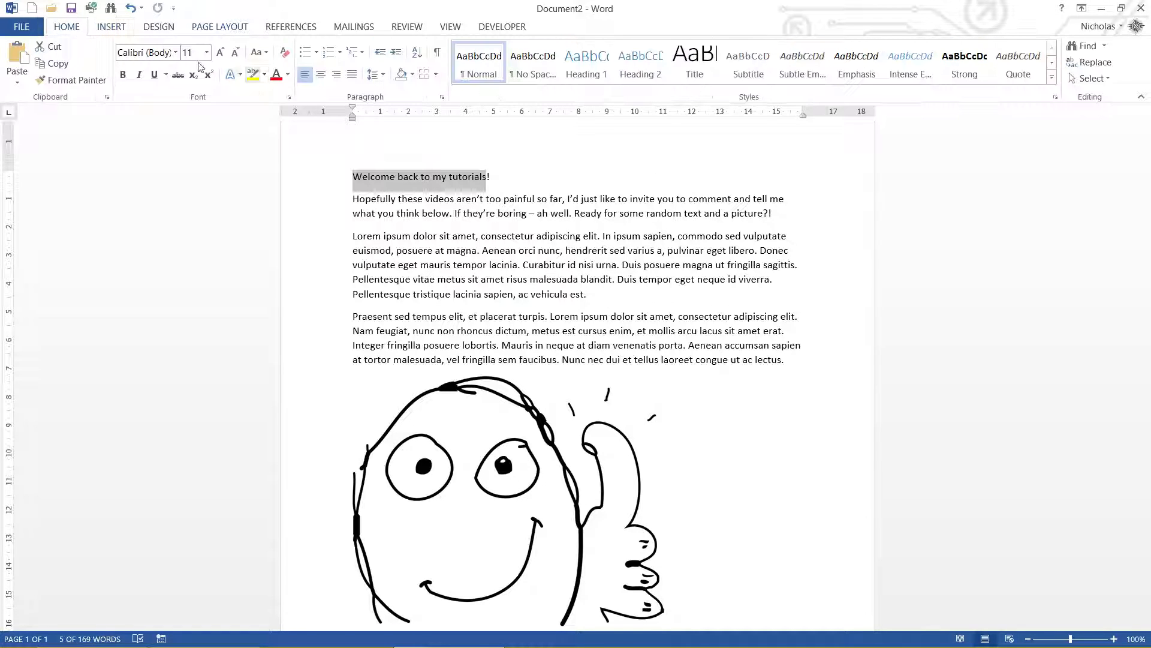
click(138, 75)
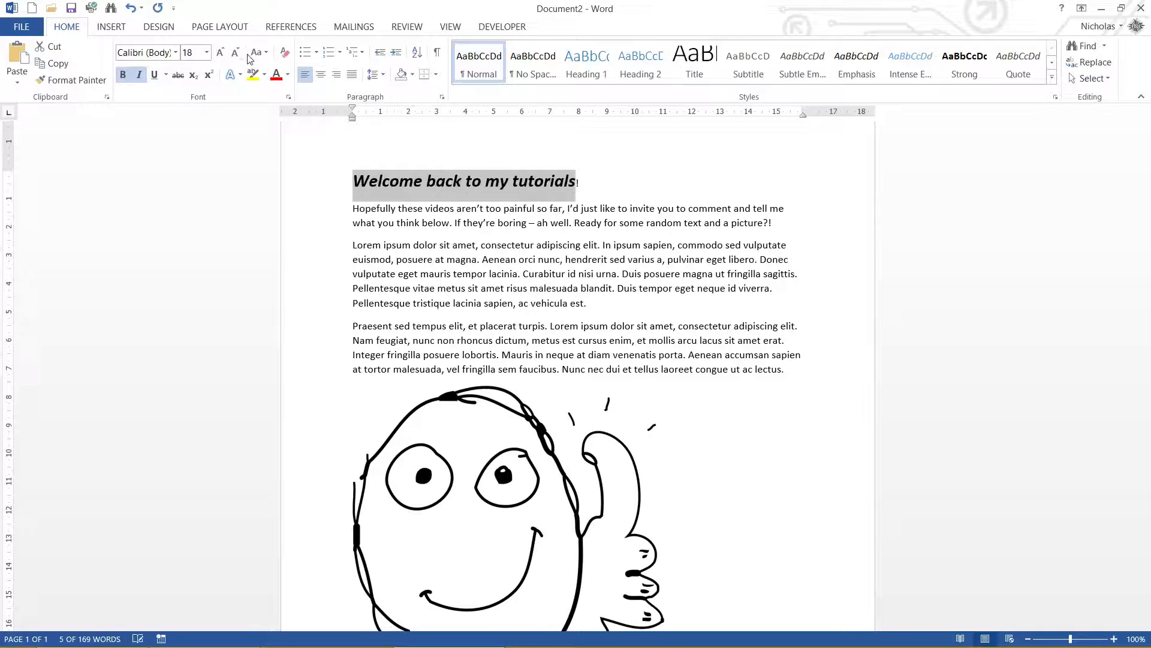
click(694, 62)
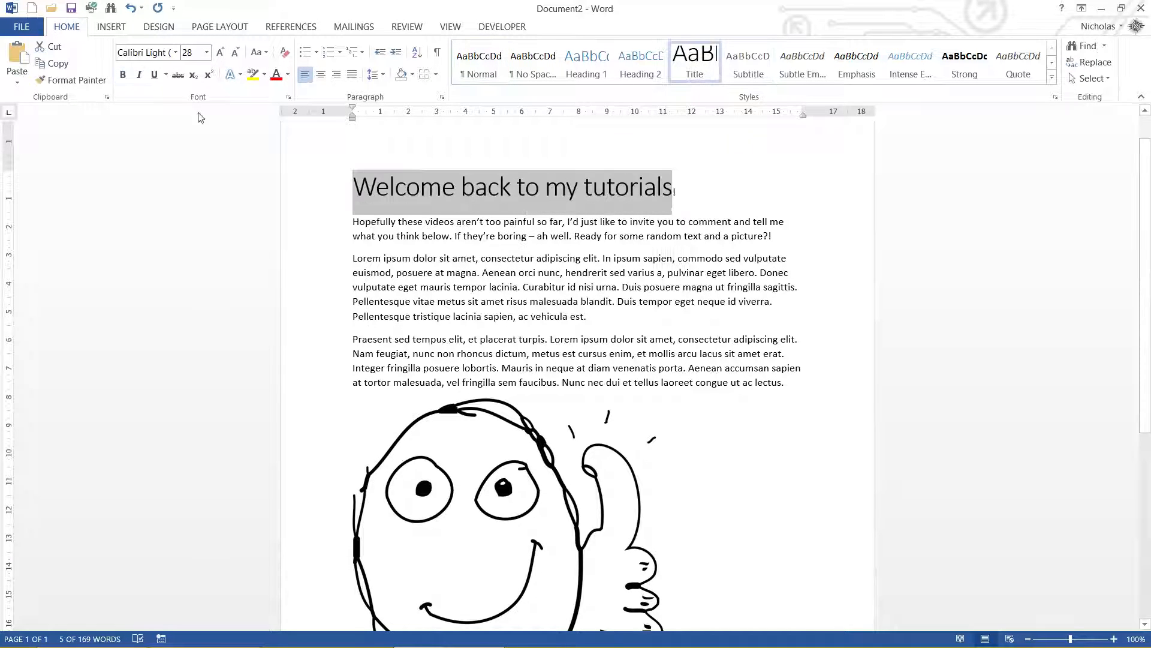
click(478, 62)
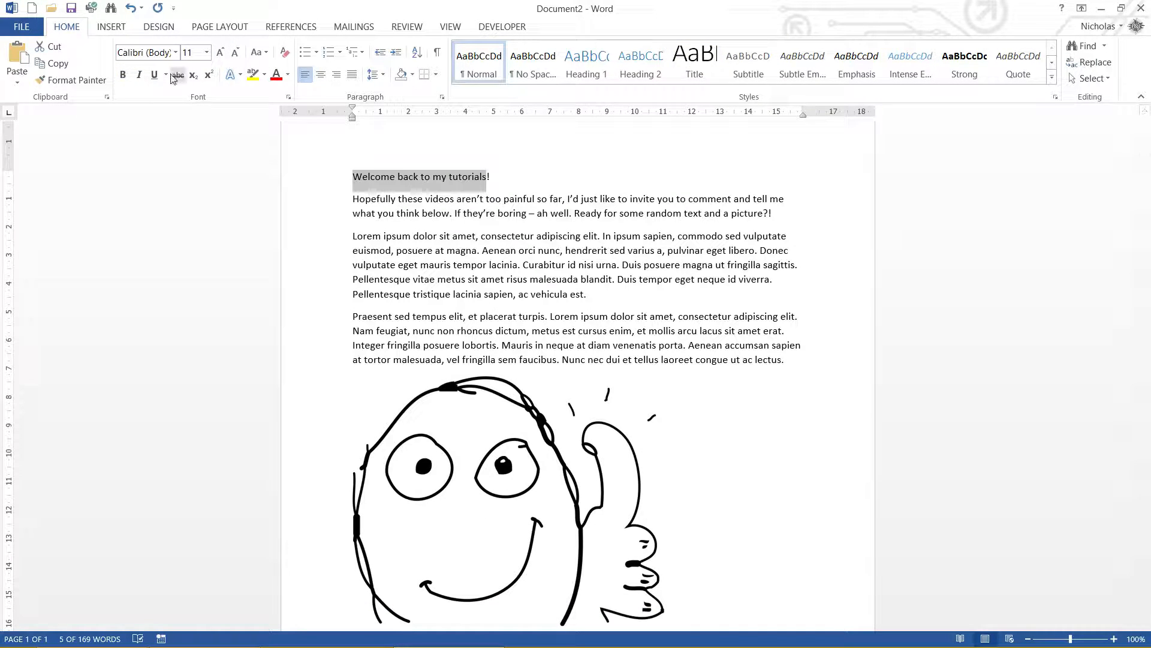
click(139, 75)
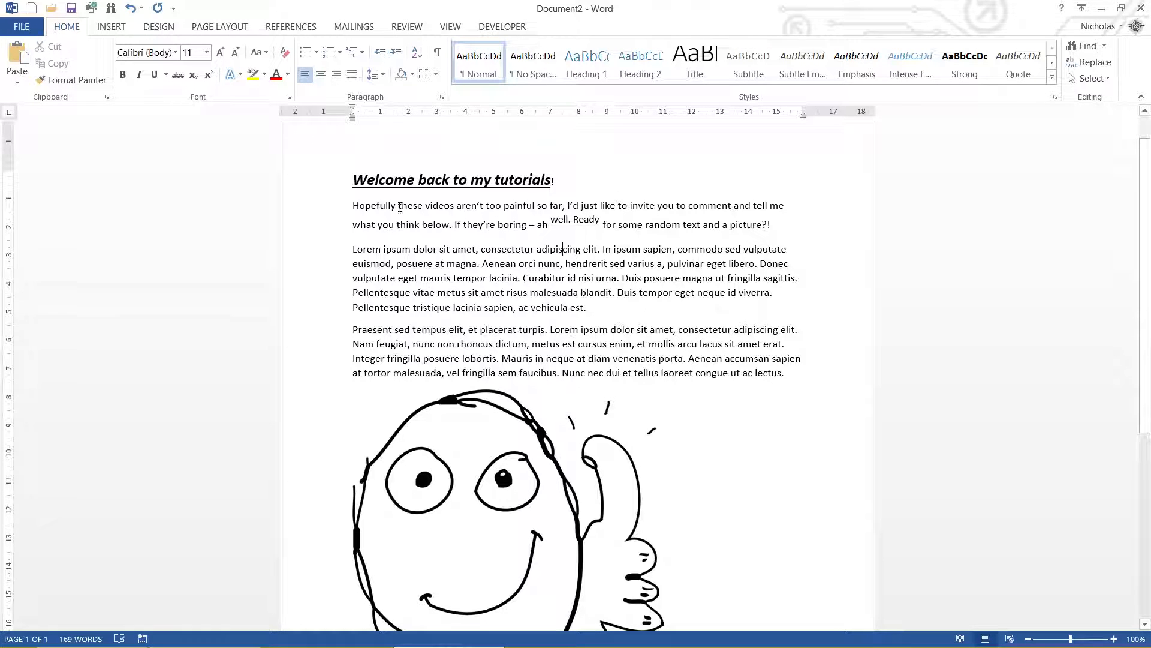
Select 'Hopefully' at the start of the paragraph and make it bold
double_click(373, 205)
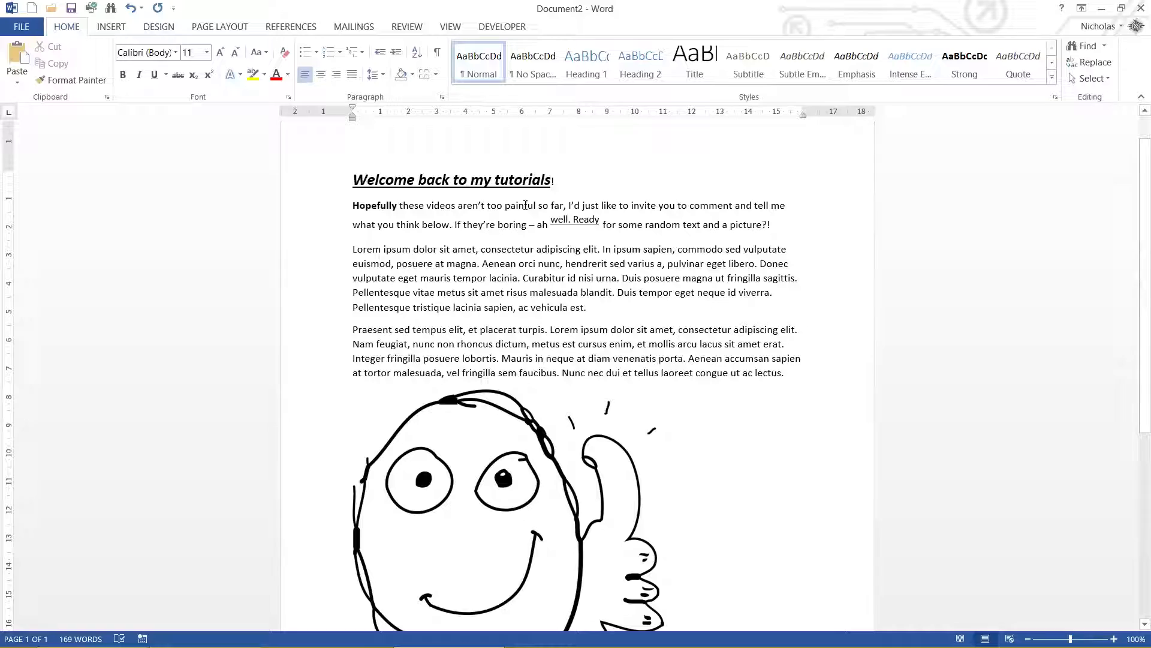
drag(352, 205, 770, 224)
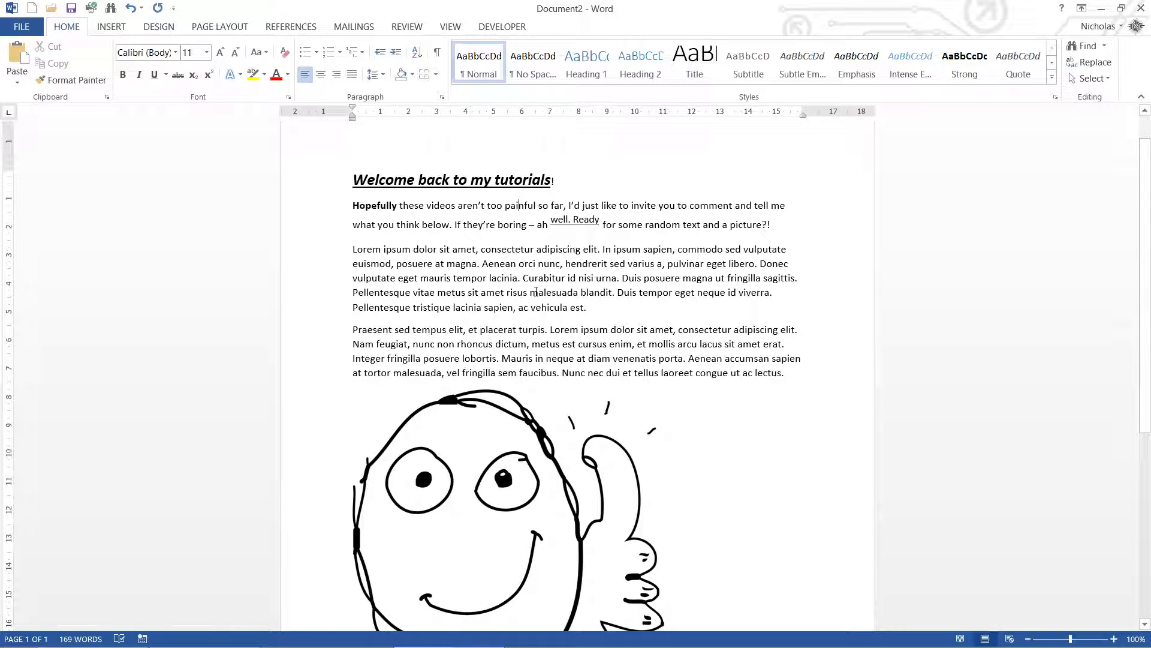
double_click(520, 205)
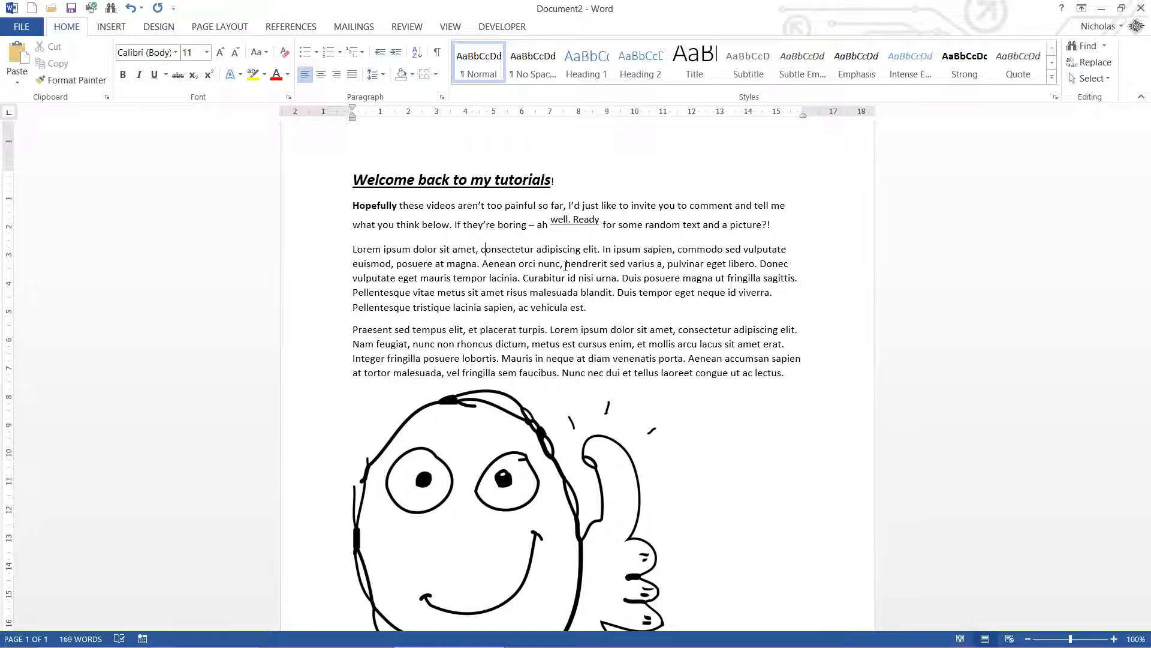
click(601, 249)
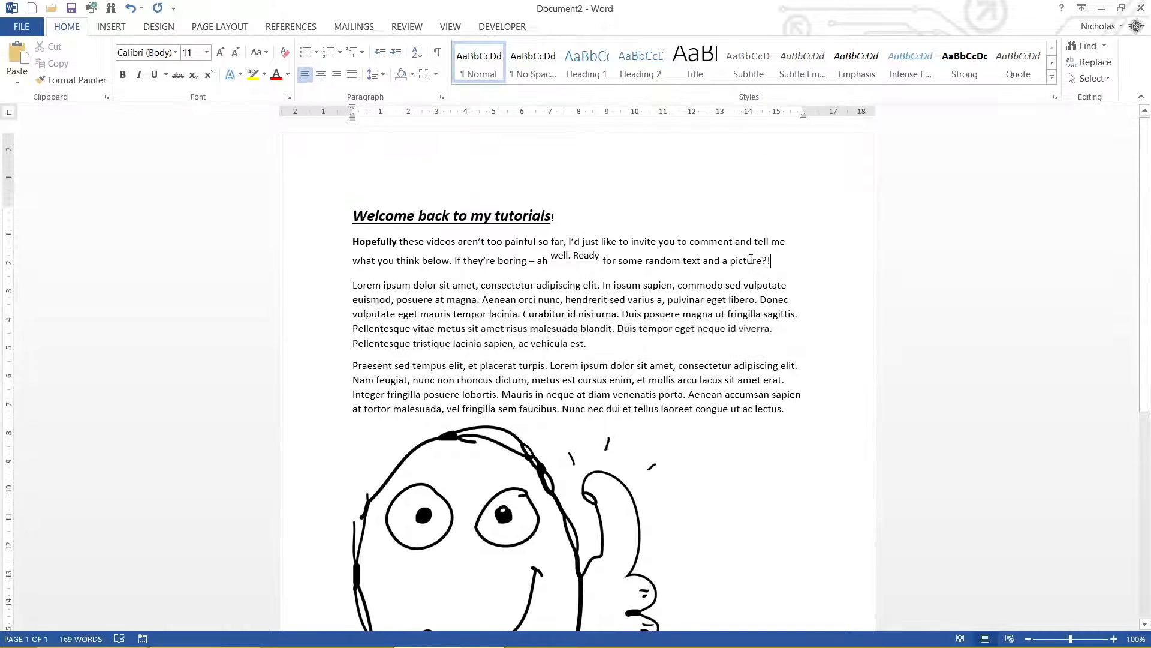
scroll(down, 3)
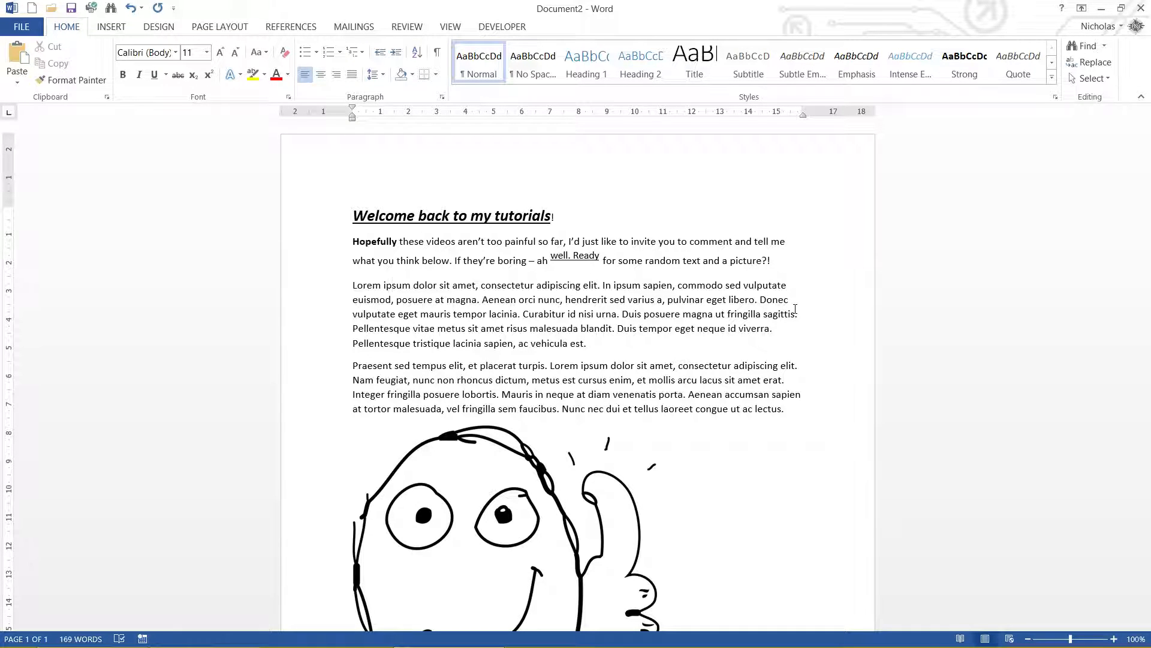
click(382, 285)
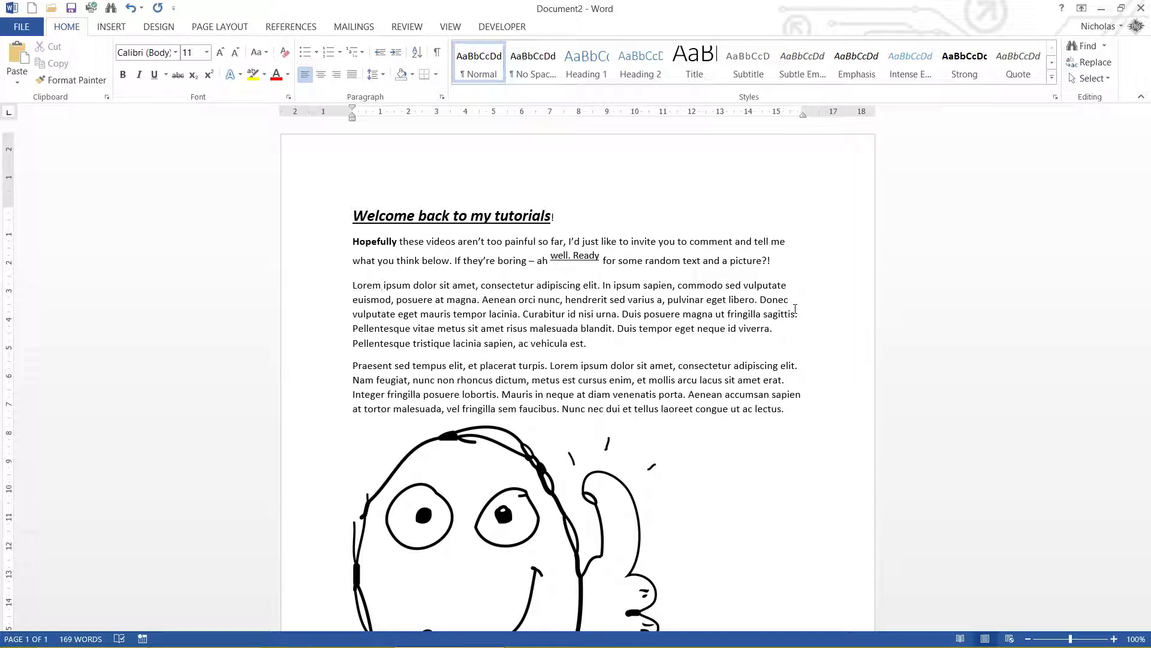
click(381, 285)
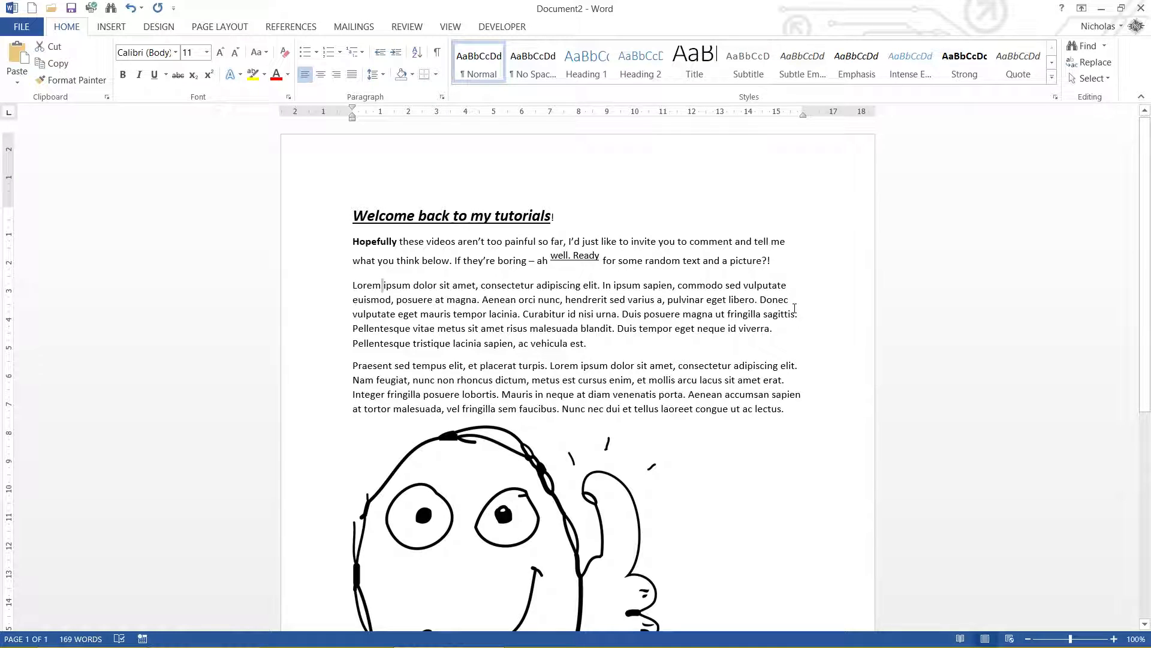
double_click(402, 285)
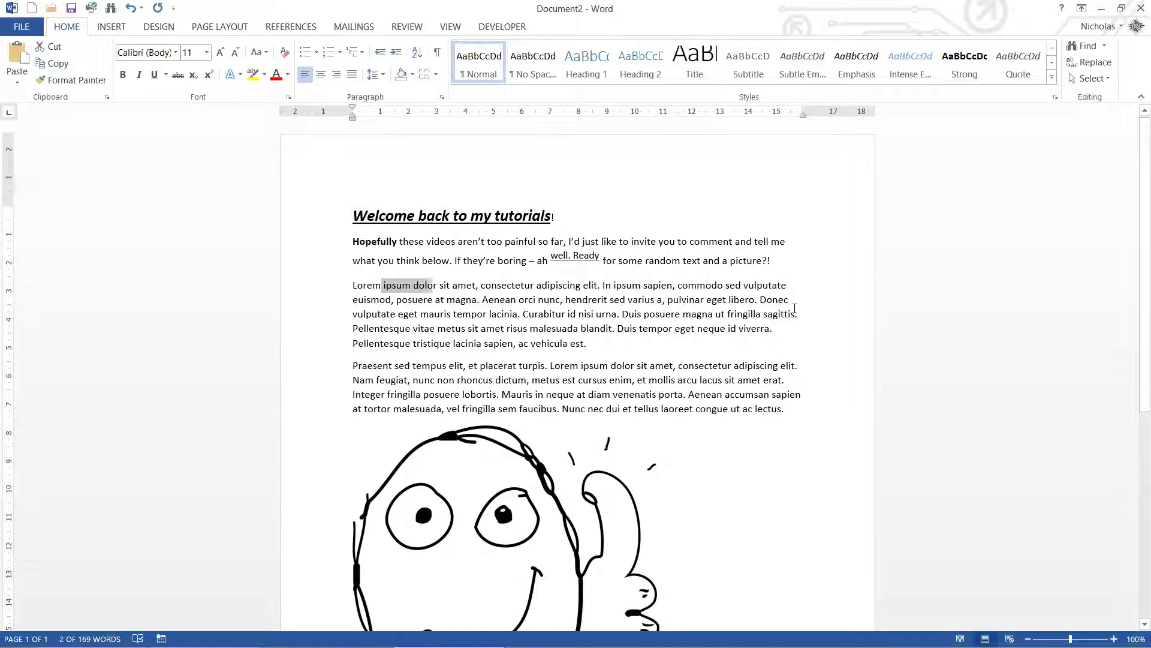
drag(382, 284, 455, 285)
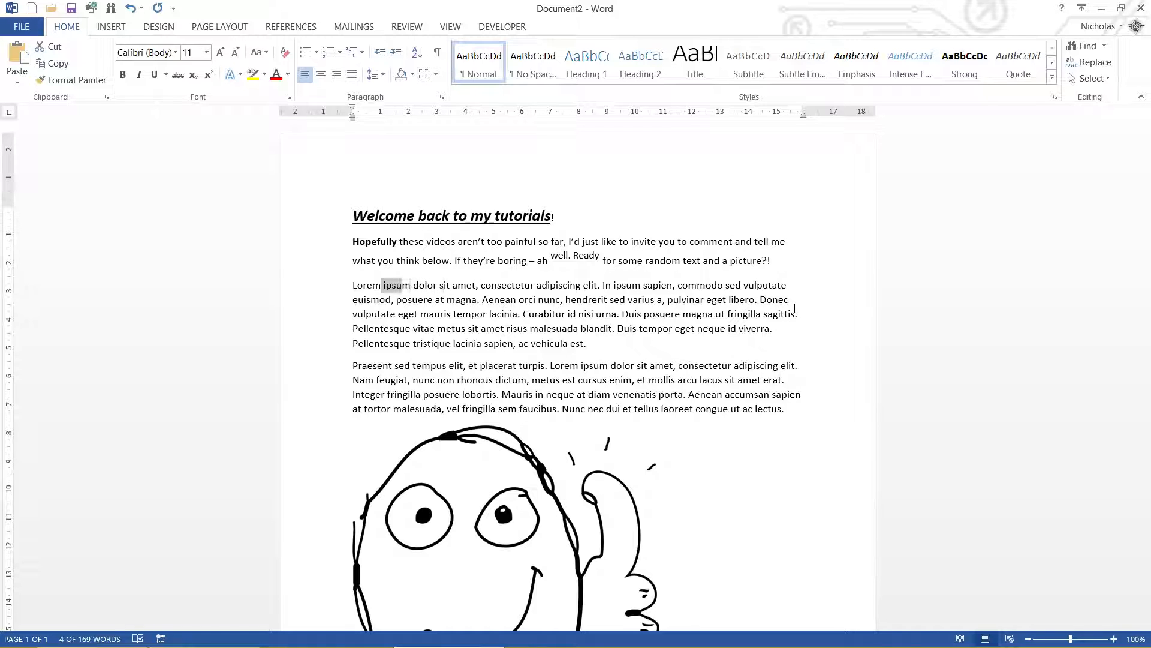
click(382, 285)
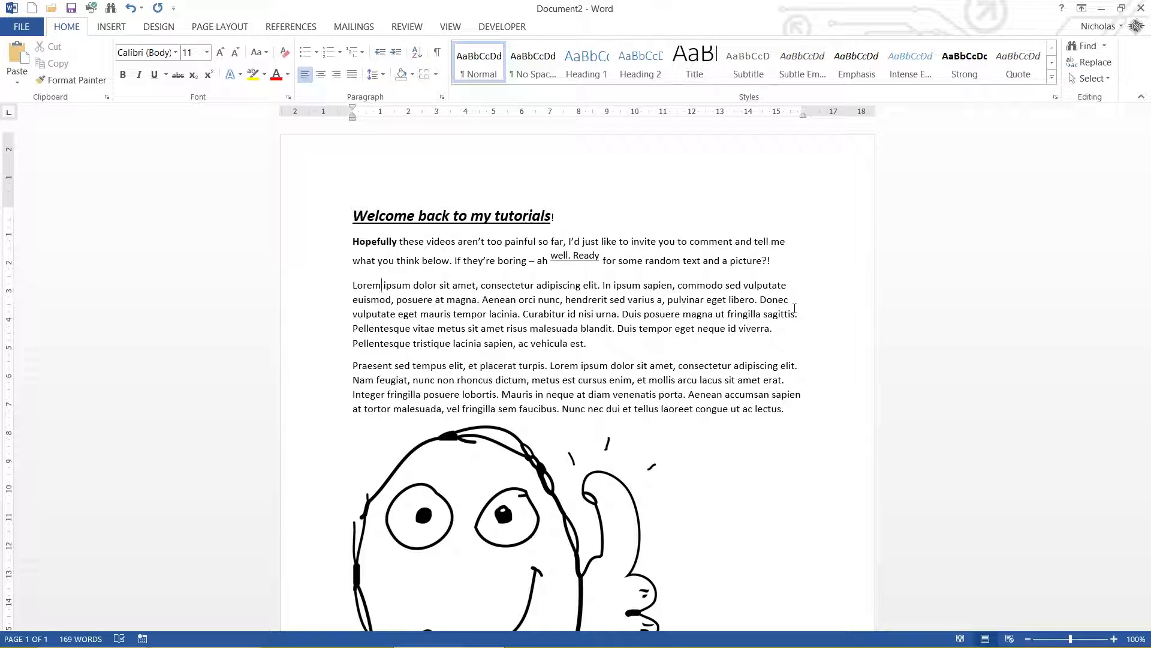
double_click(367, 285)
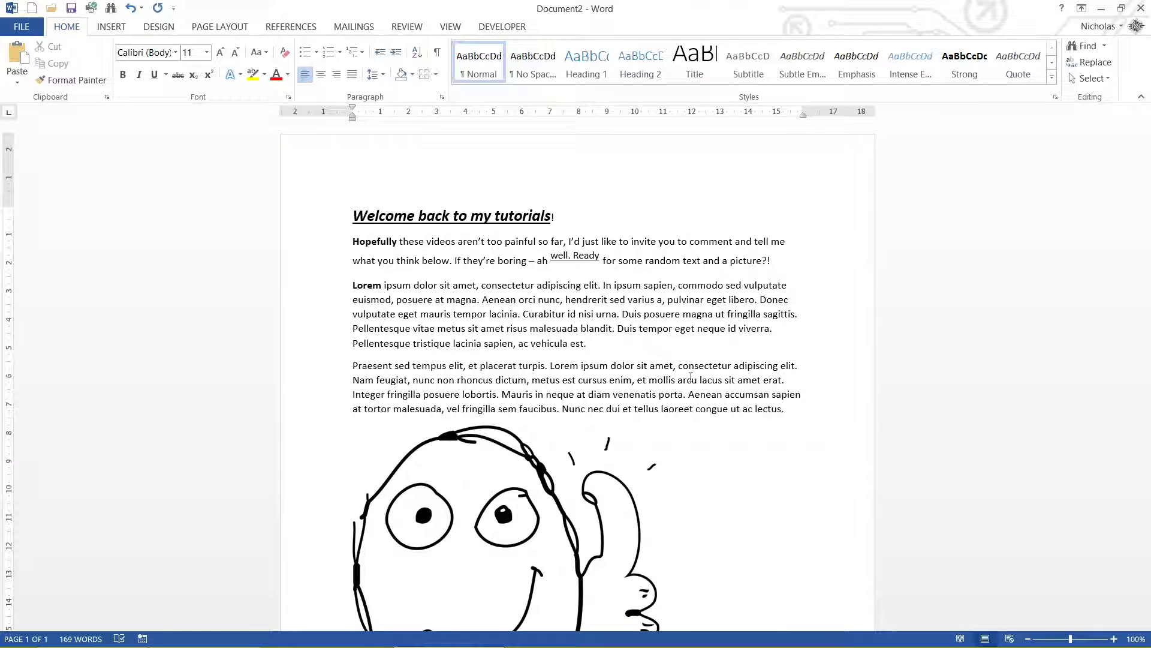
click(690, 241)
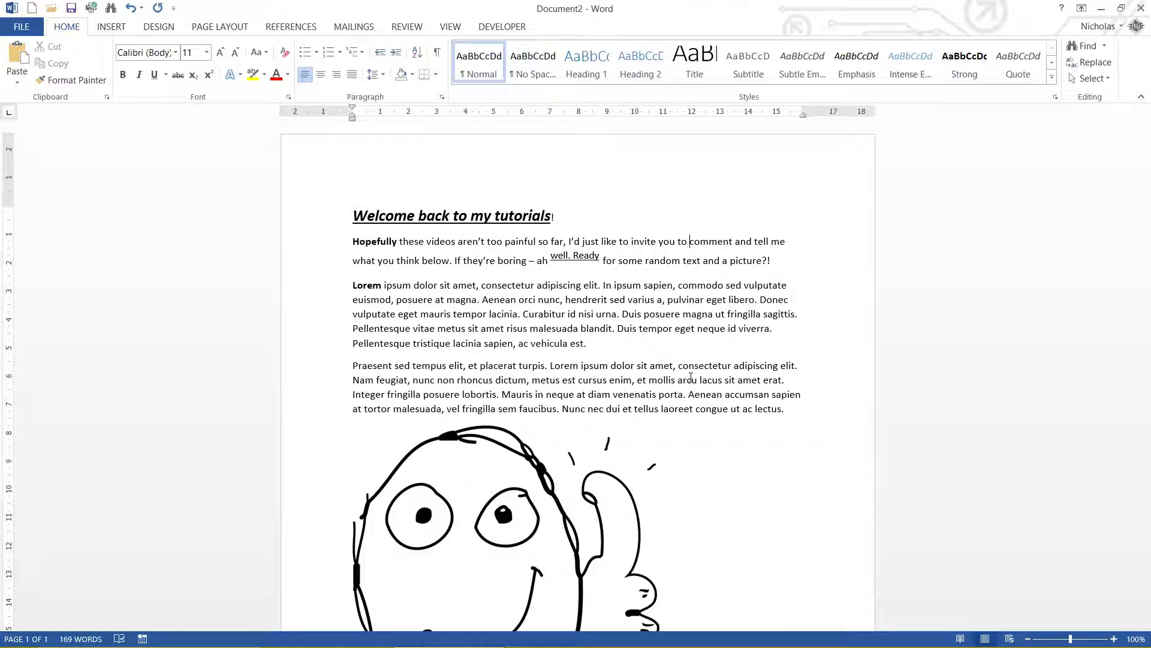
double_click(711, 241)
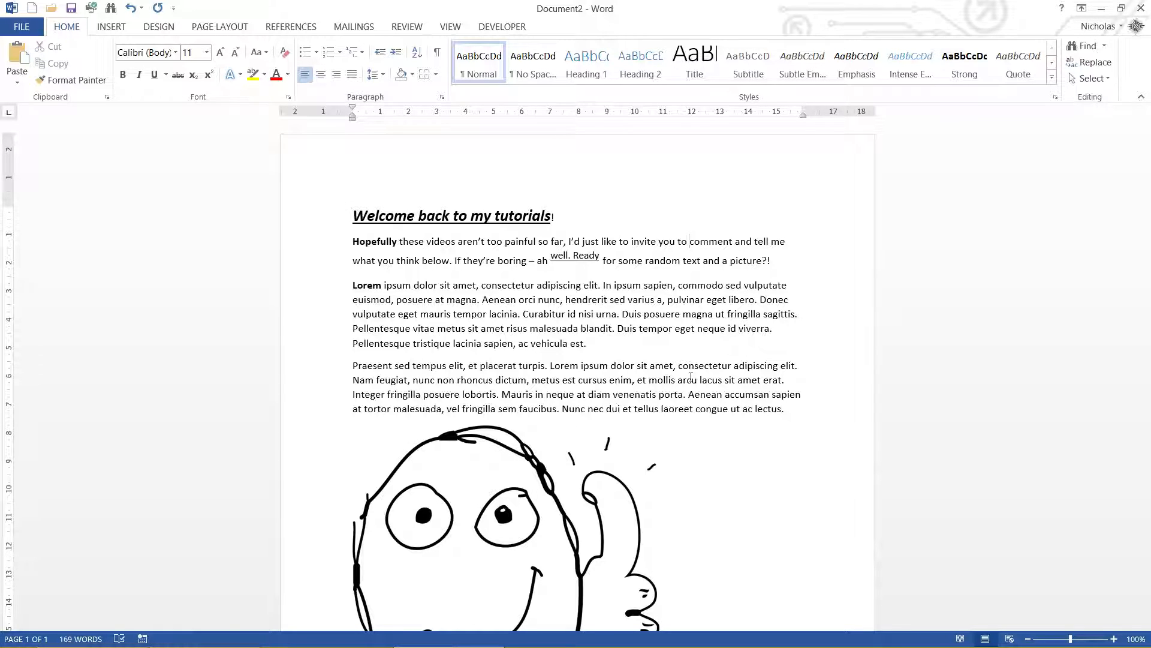
double_click(711, 241)
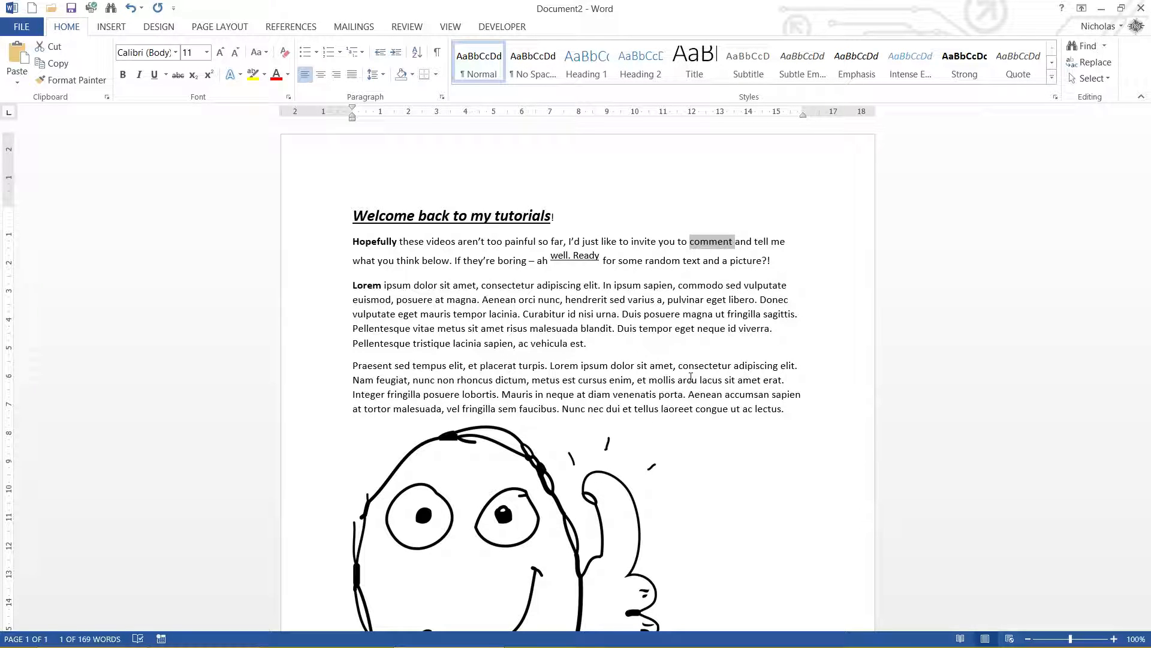
drag(691, 241, 475, 260)
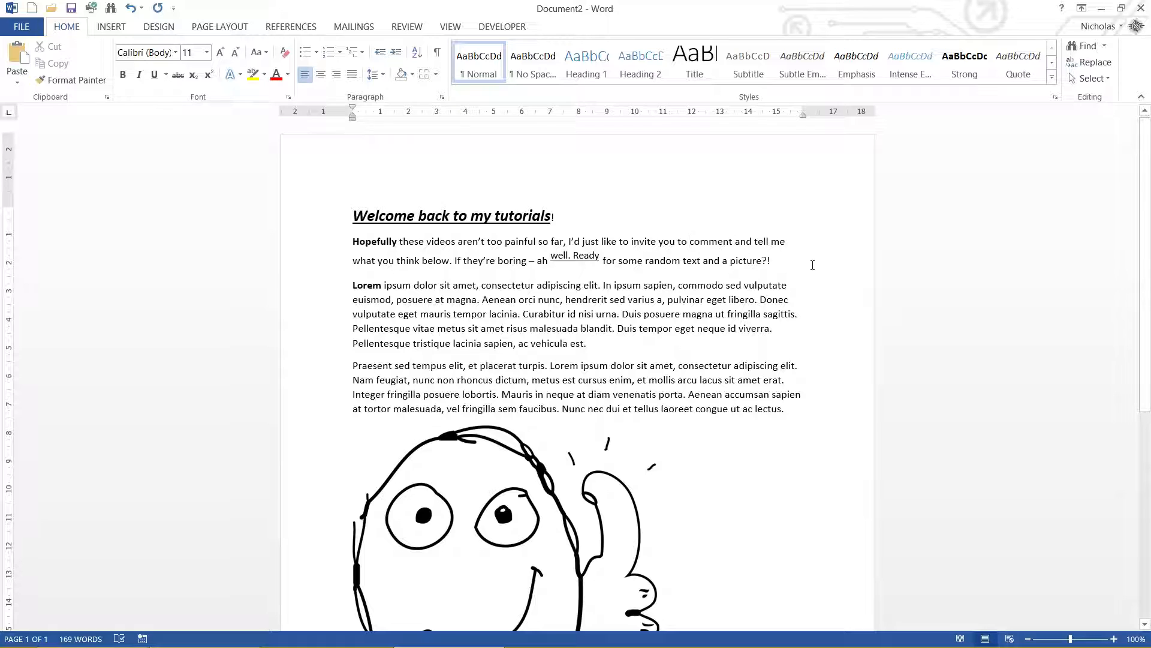
Cut the 'Hopefully' paragraph and paste it below the Praesent paragraph, above the picture
drag(353, 241, 769, 259)
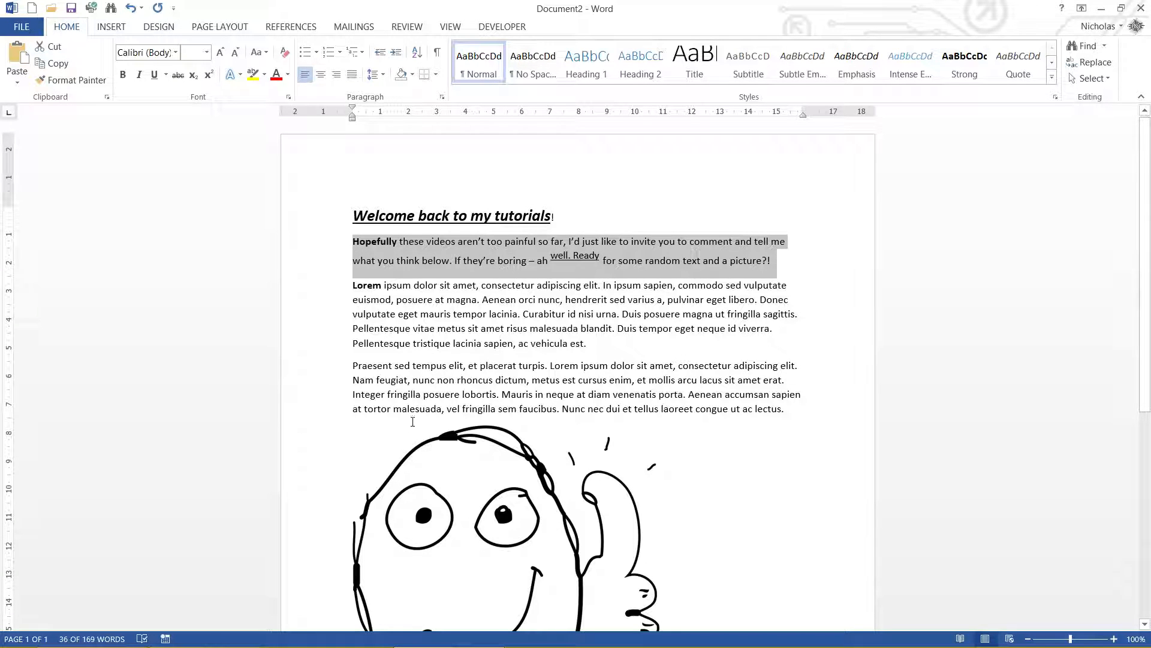
mouse_move(739, 425)
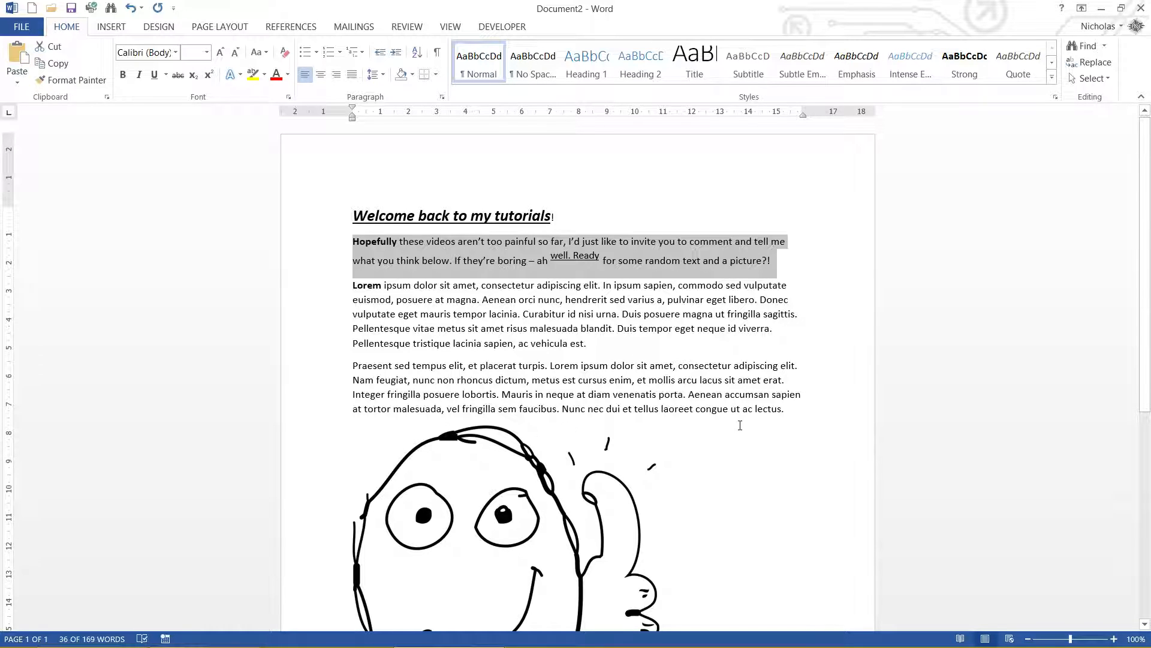
click(772, 261)
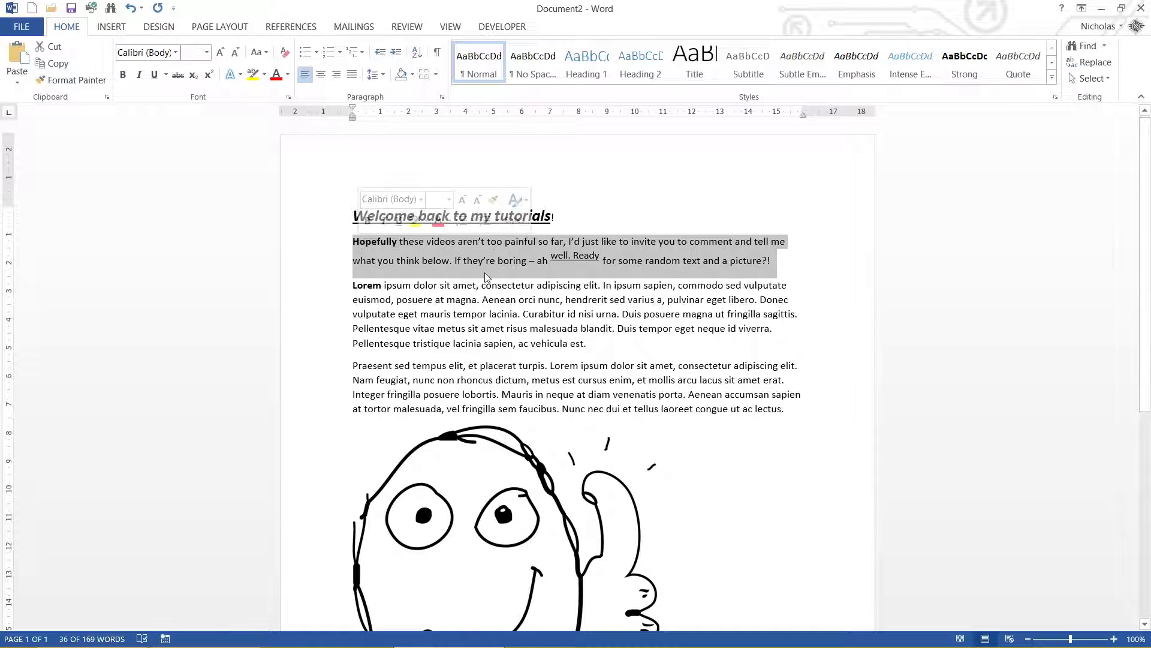
mouse_move(197, 210)
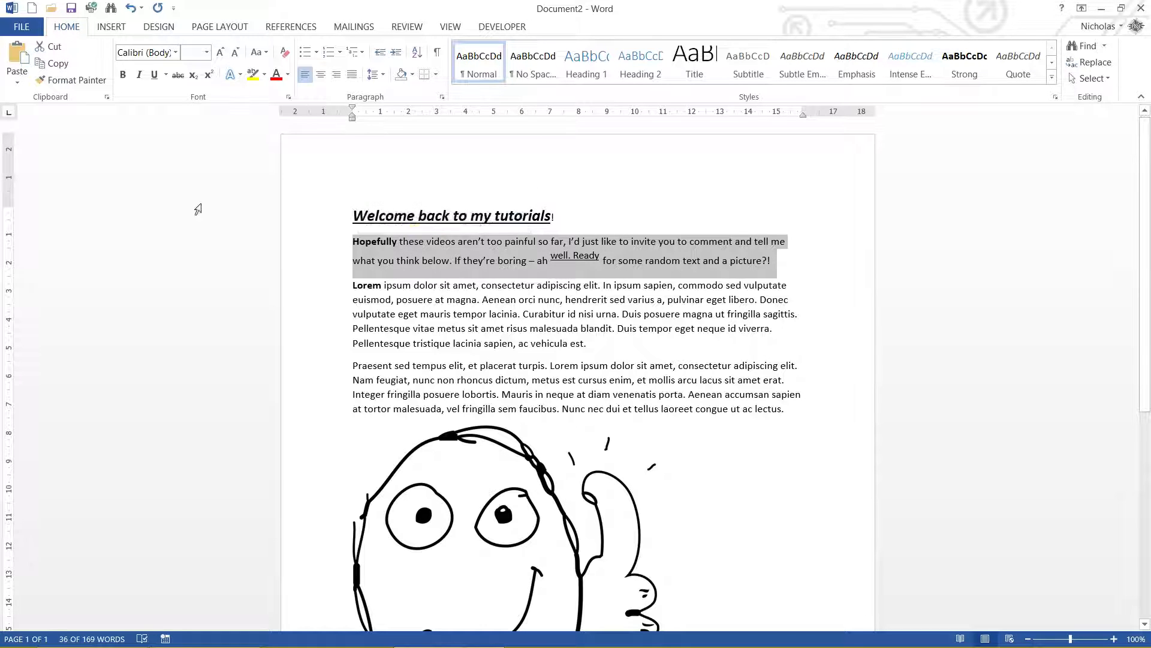
mouse_move(52, 46)
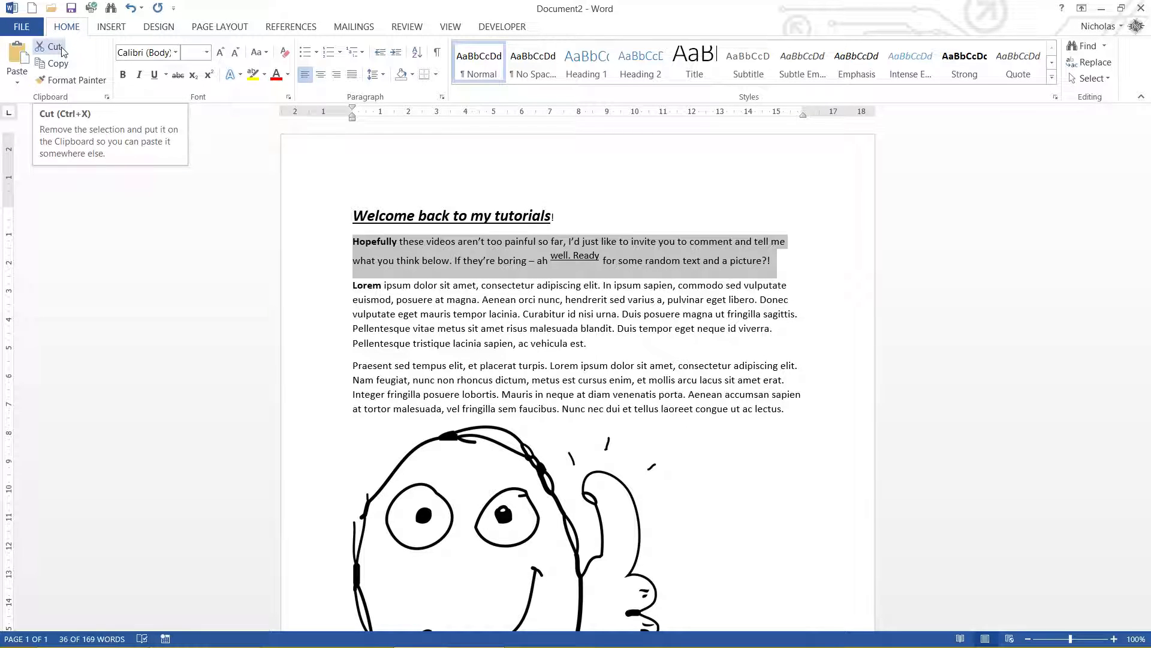
click(50, 46)
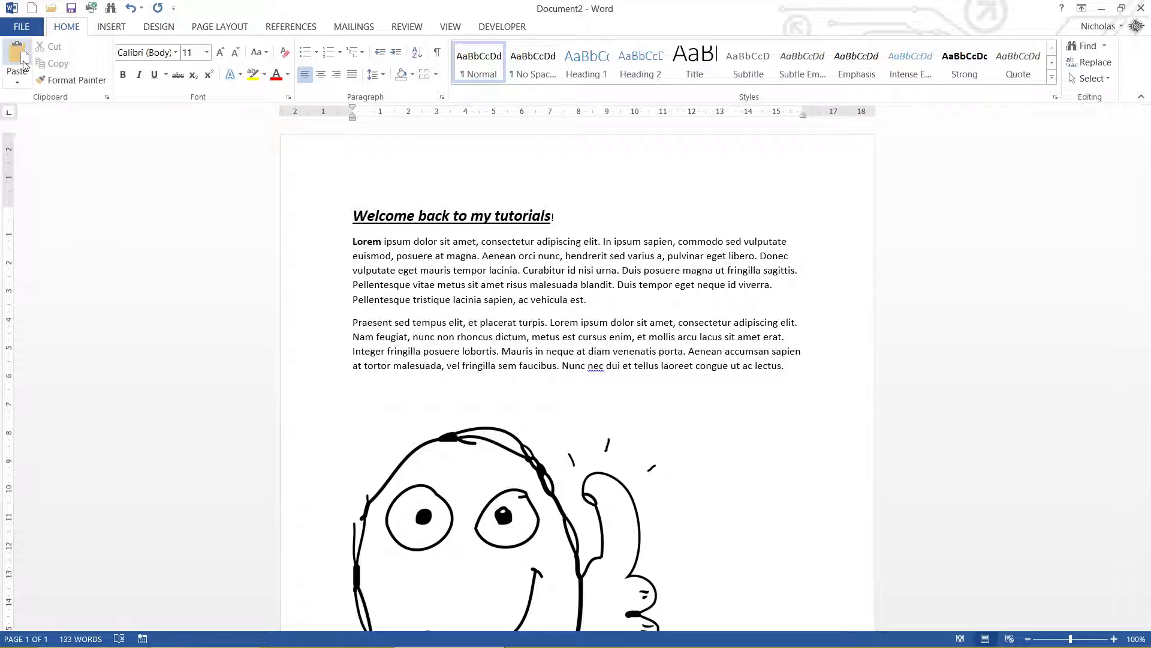
click(16, 58)
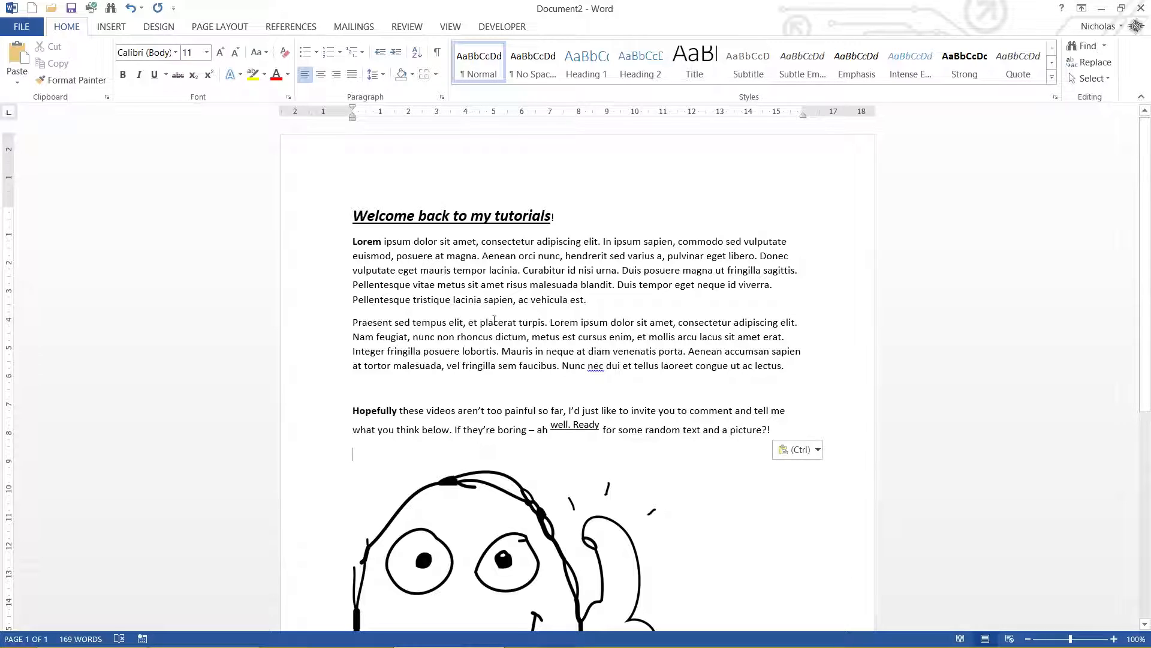
mouse_move(766, 438)
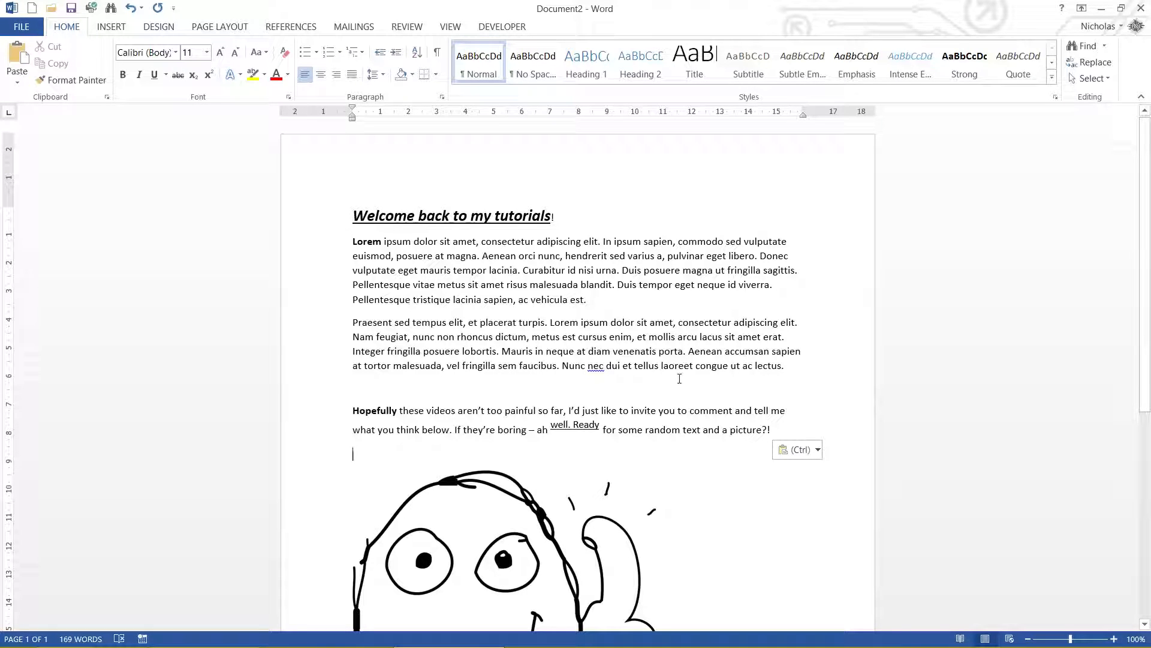
Select the 'Welcome back to my tutorials' heading to copy it
double_click(451, 215)
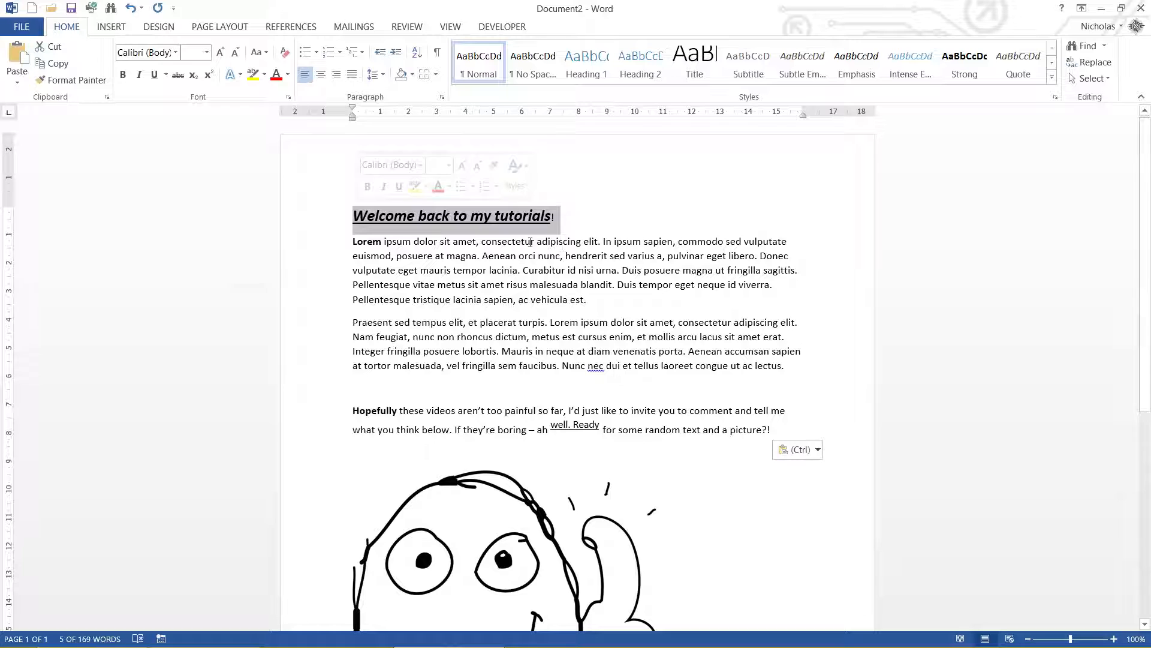
mouse_move(58, 63)
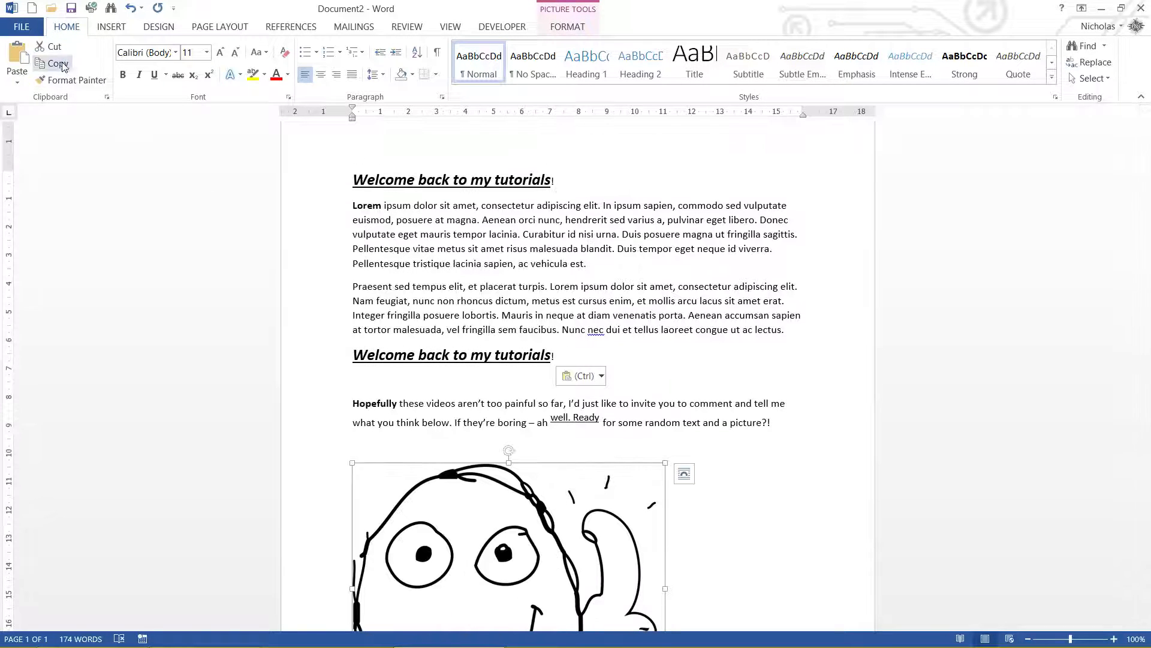
Paste another copy of the cartoon picture and scroll down to see the stacked copies
click(591, 359)
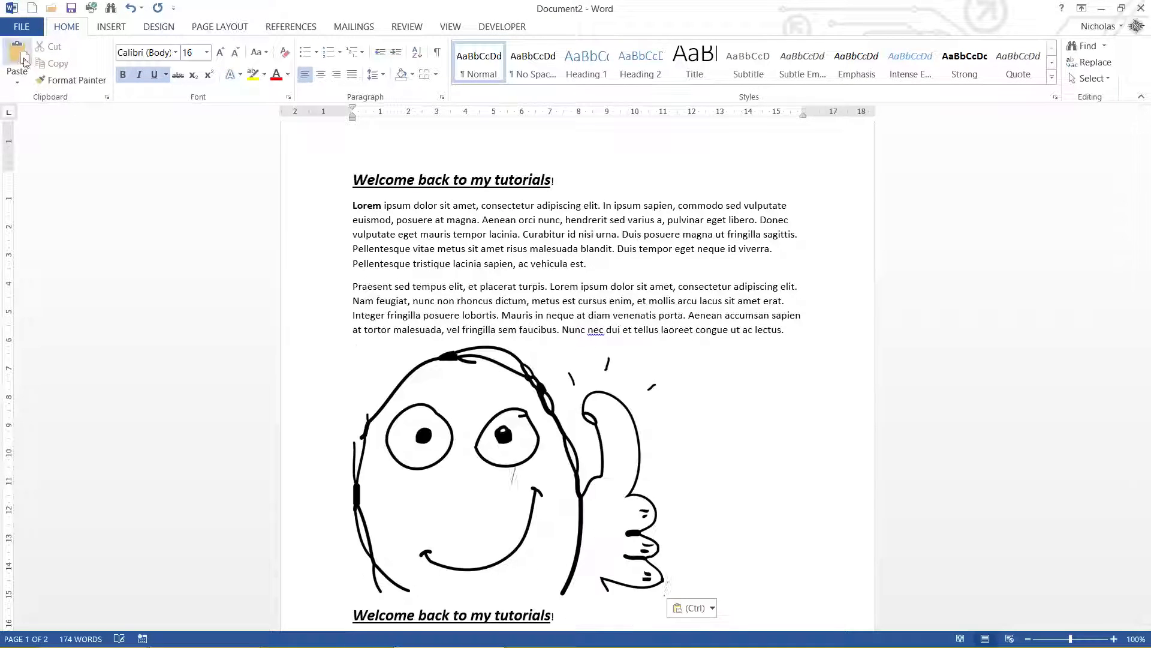
scroll(down, 3)
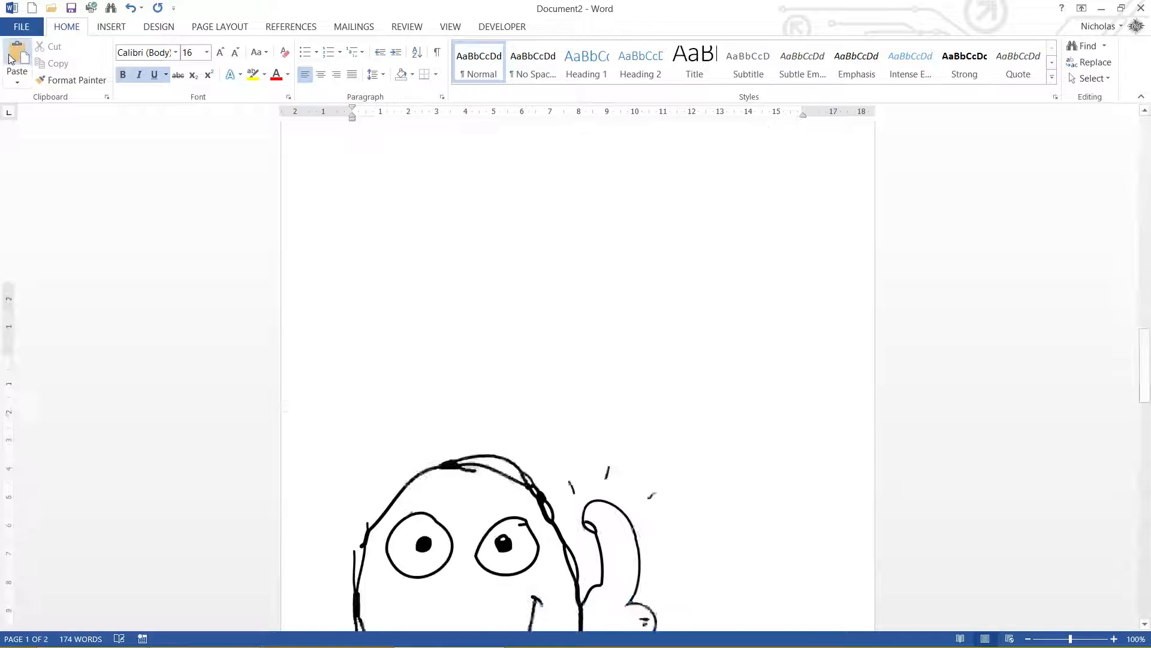
scroll(down, 3)
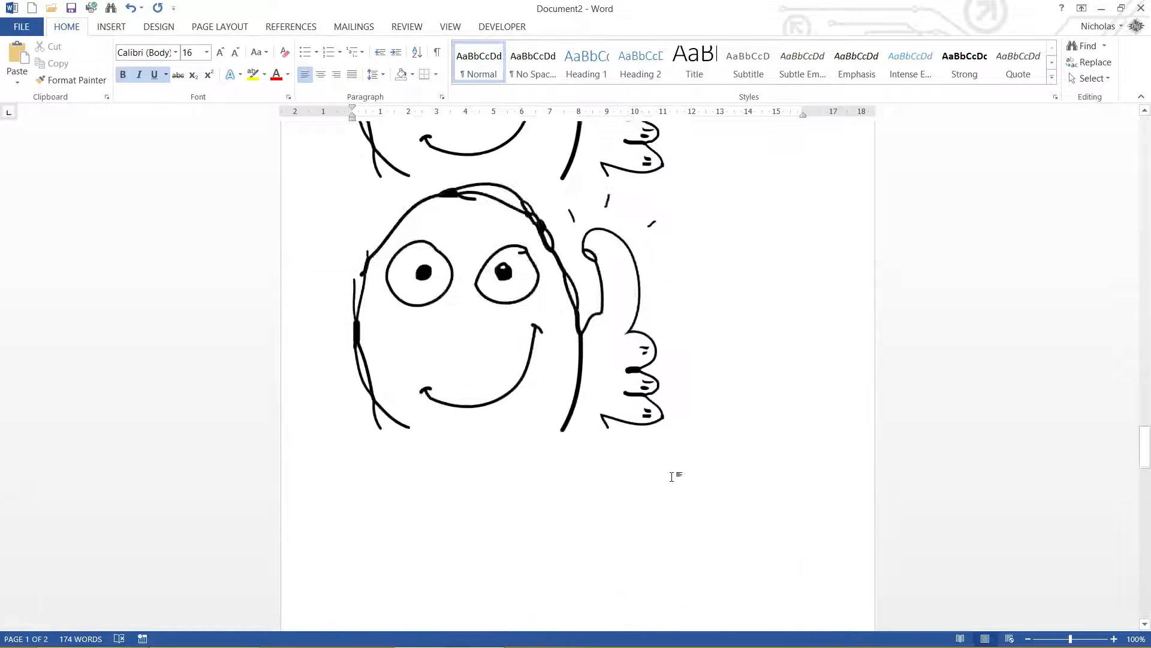
scroll(down, 3)
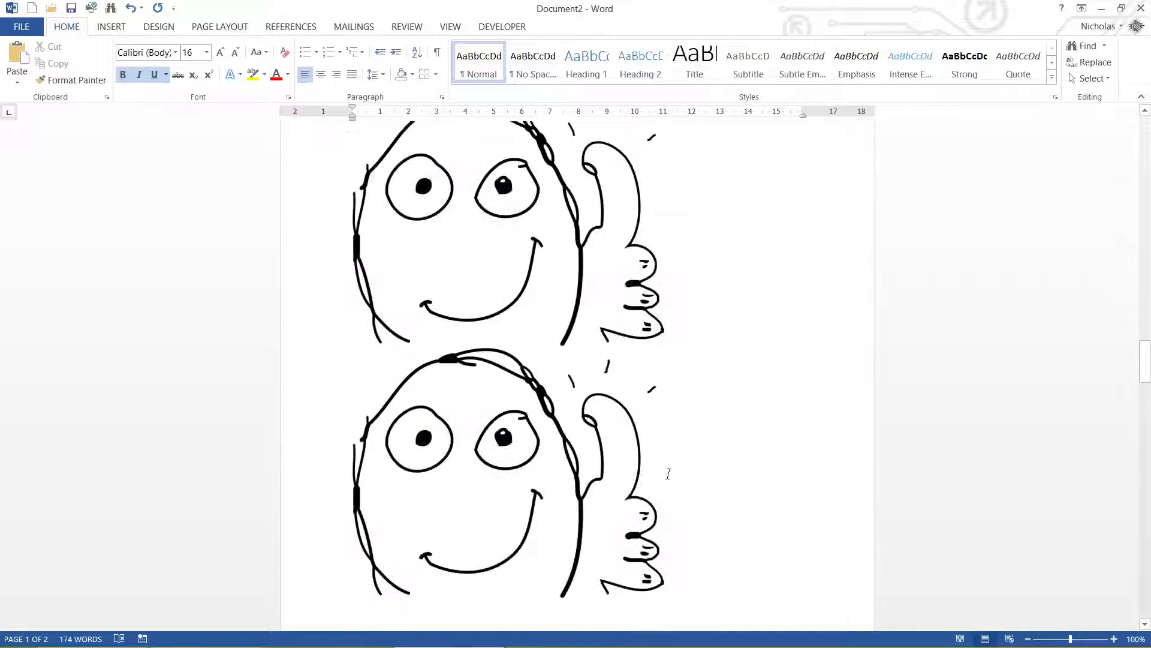